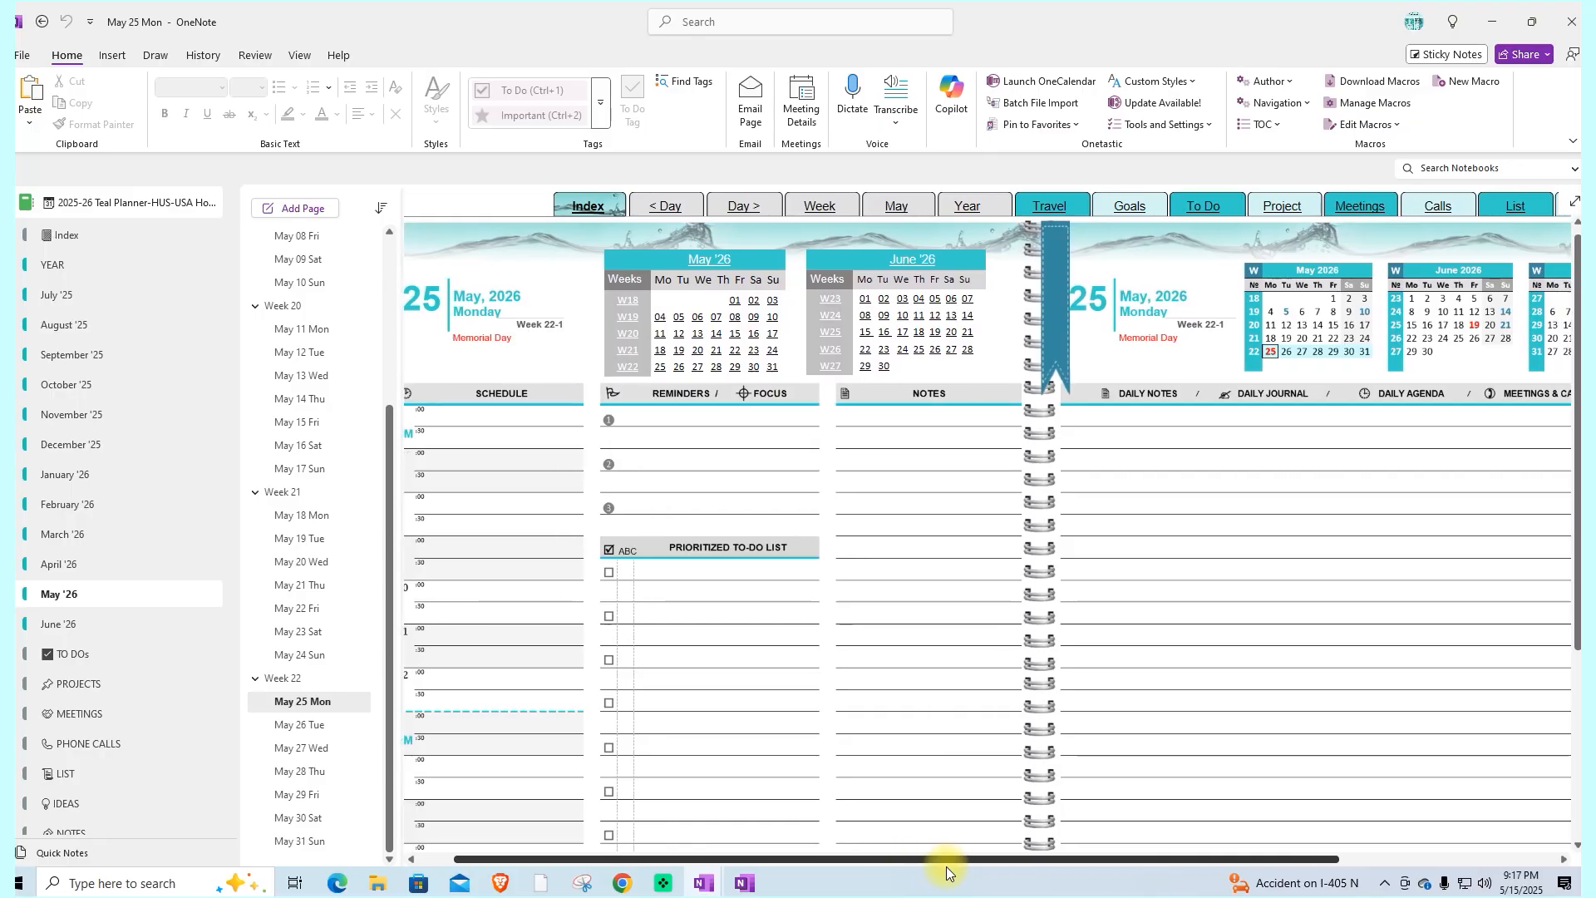
scroll(right, 3)
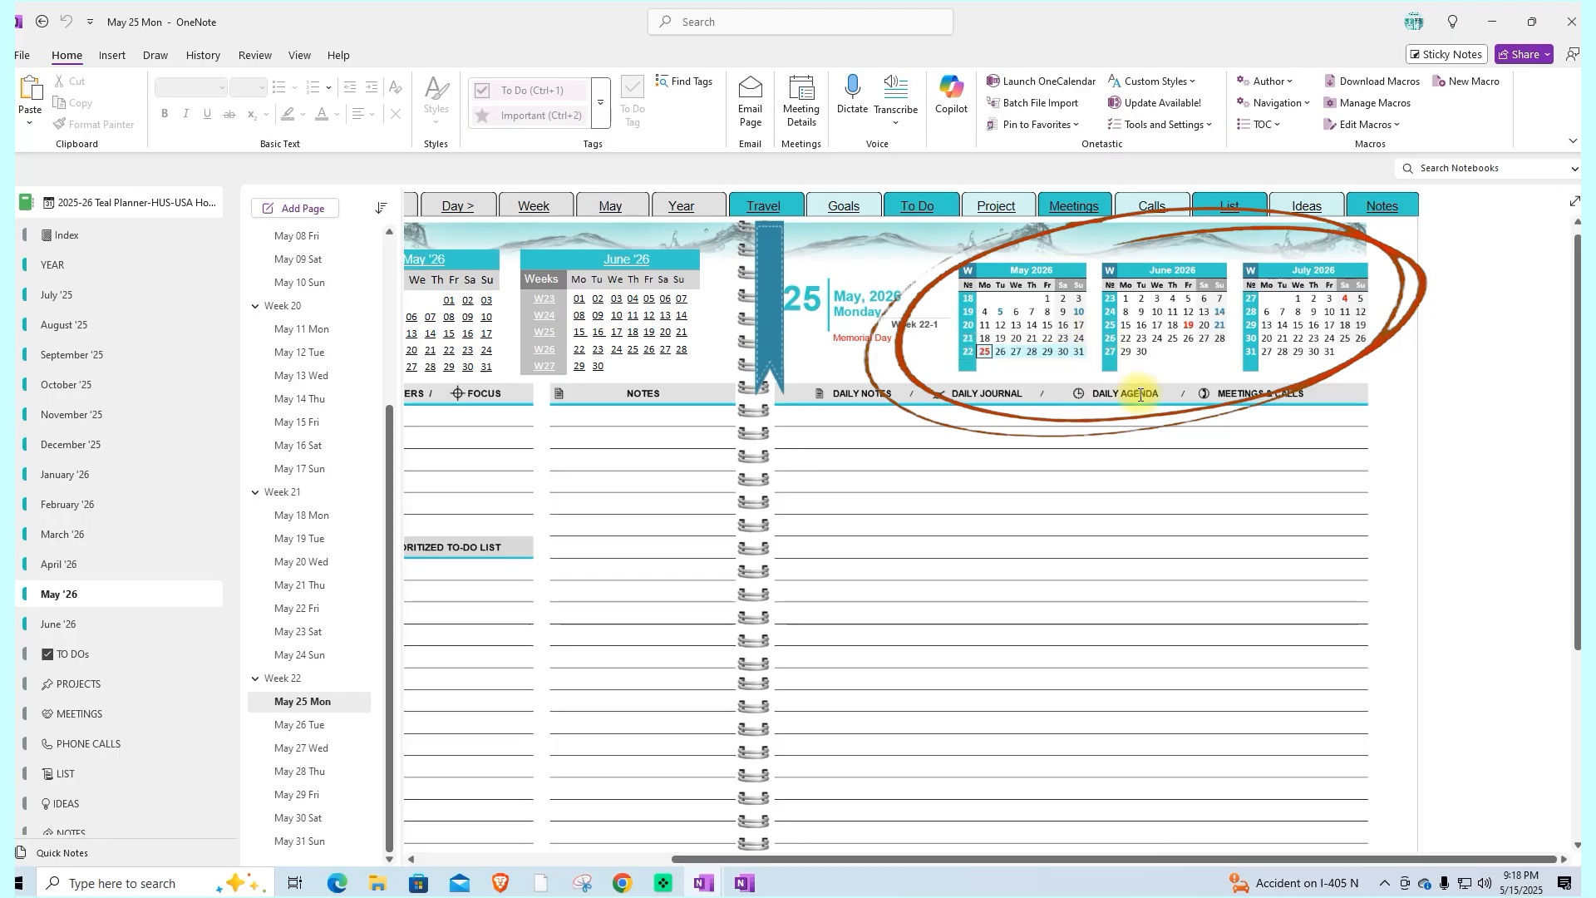
mouse_move(1495, 544)
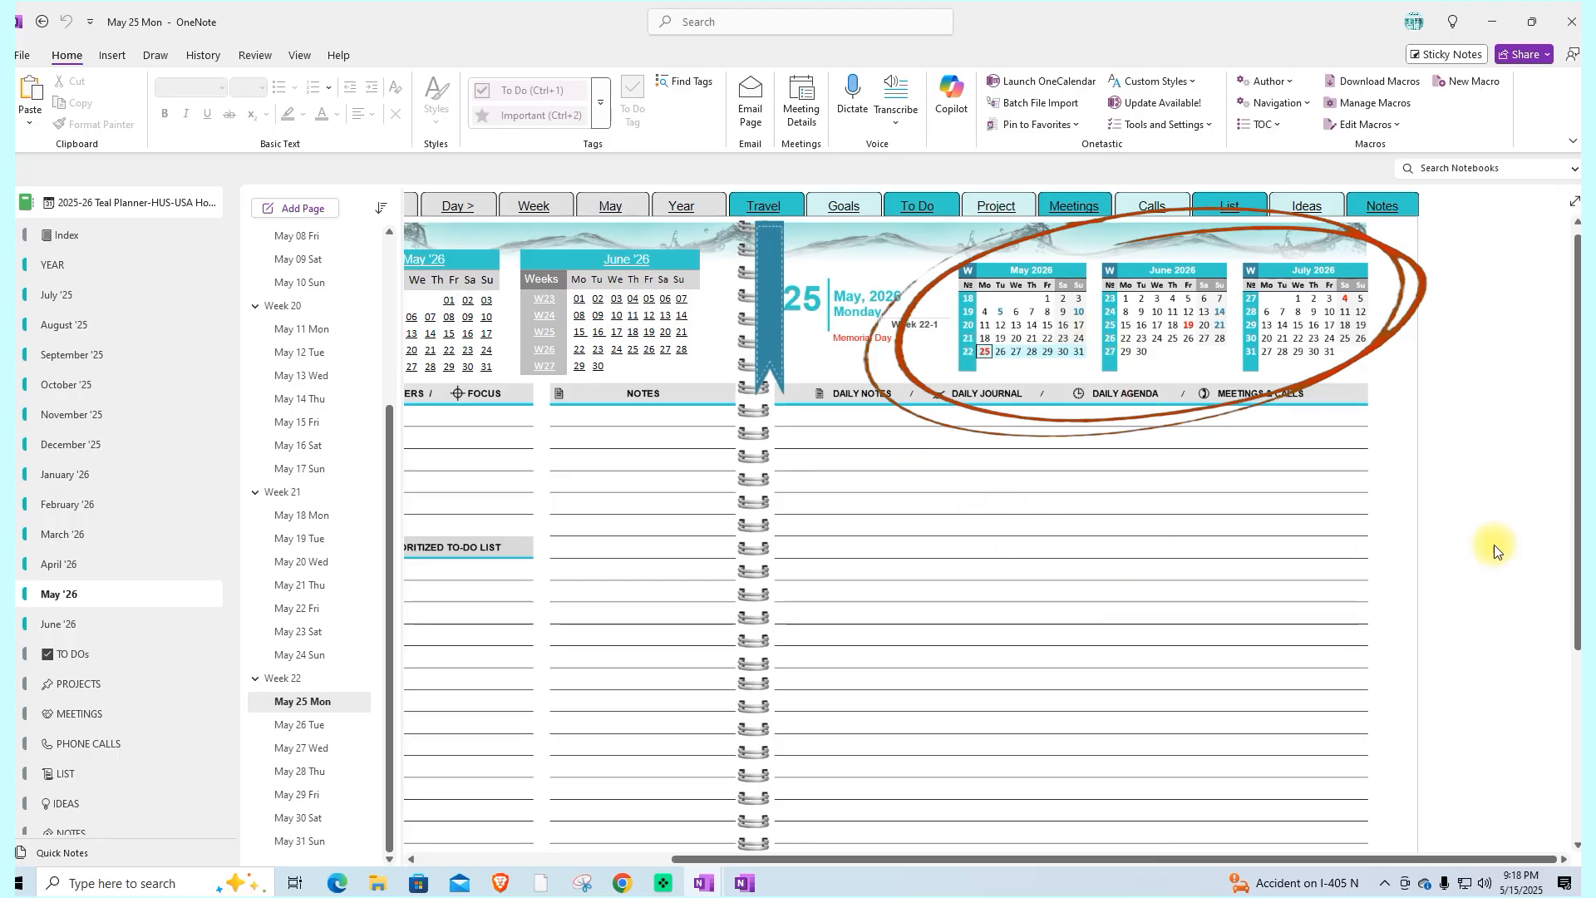